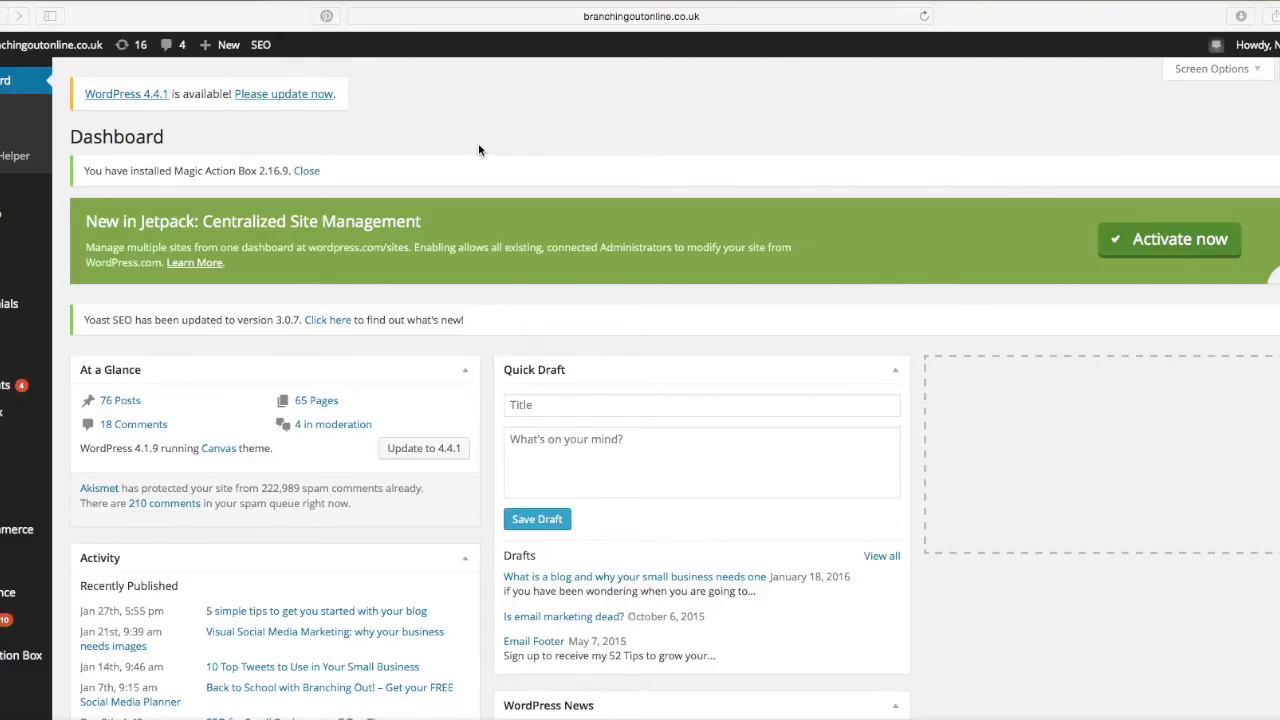
mouse_move(111, 164)
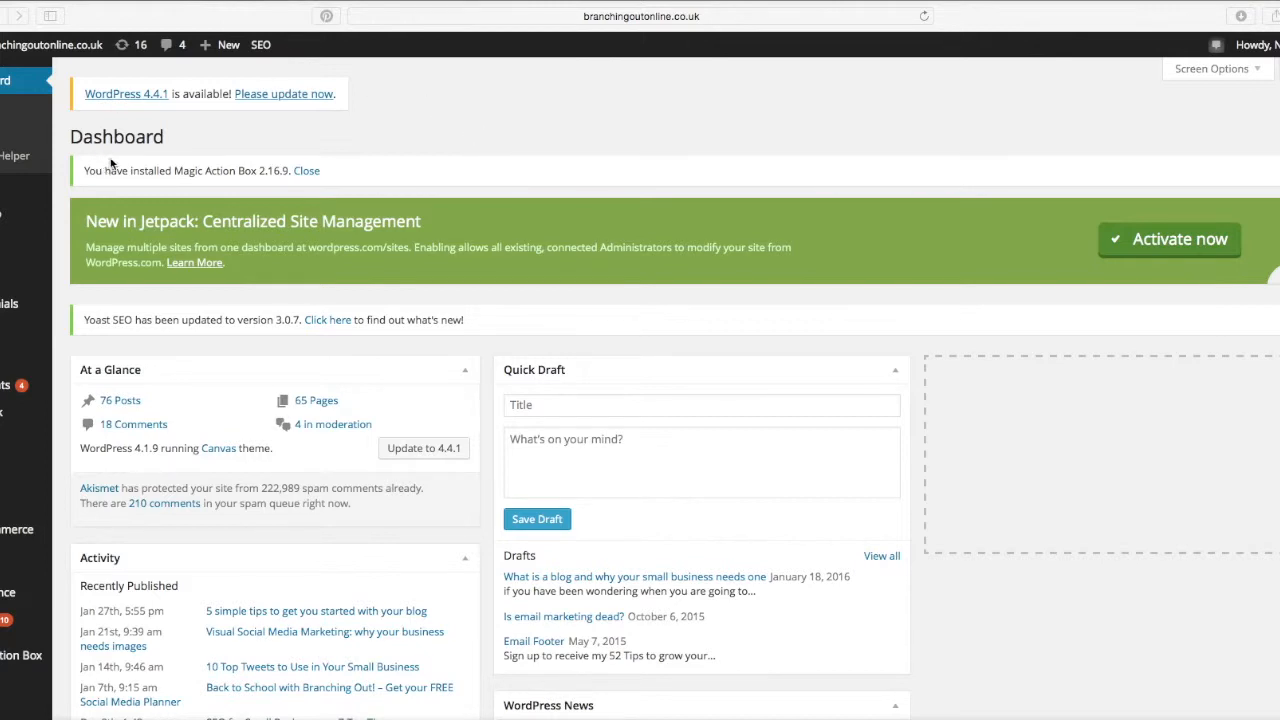
mouse_move(559, 149)
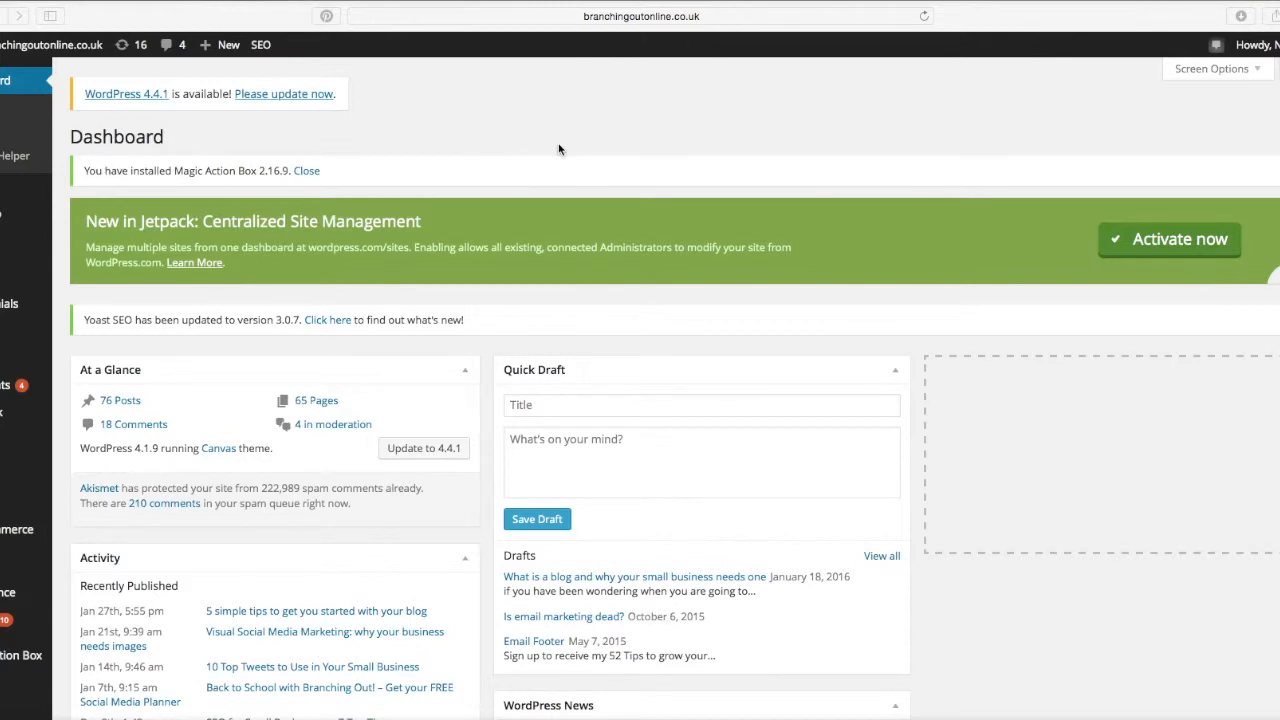
mouse_move(94, 65)
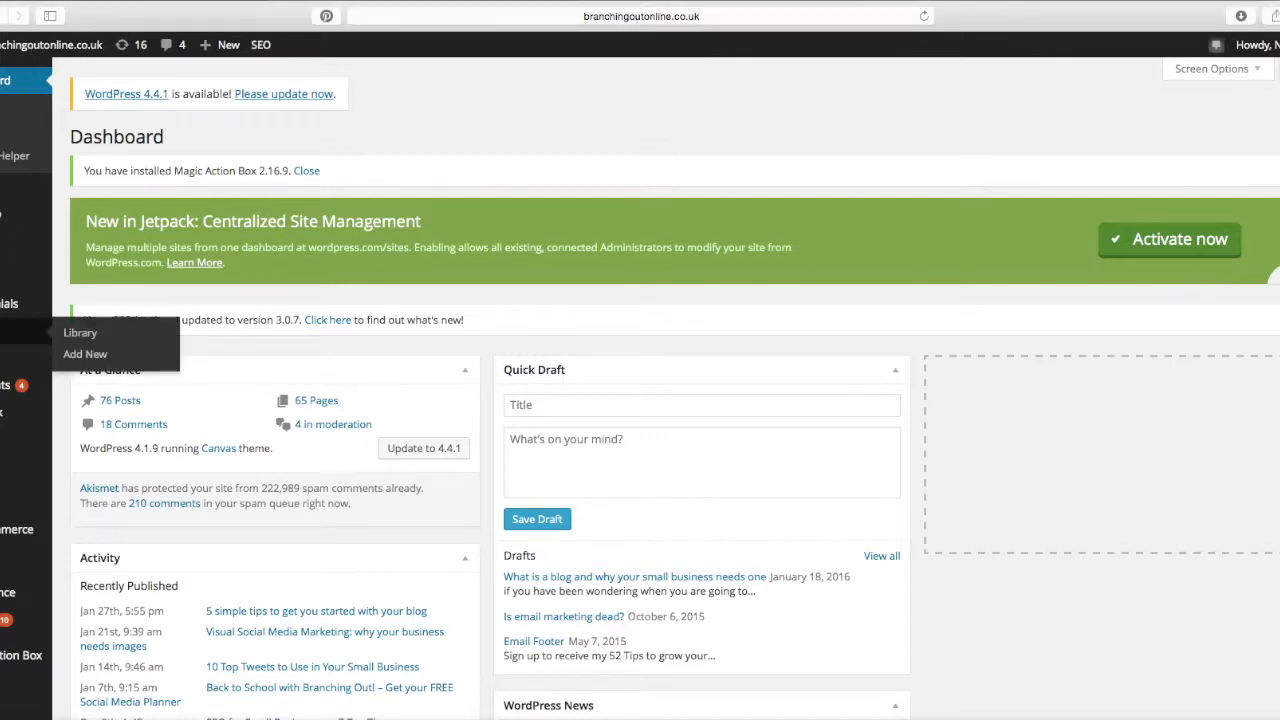
Open the Media Library from the Media entry in the admin sidebar.
left_click(80, 332)
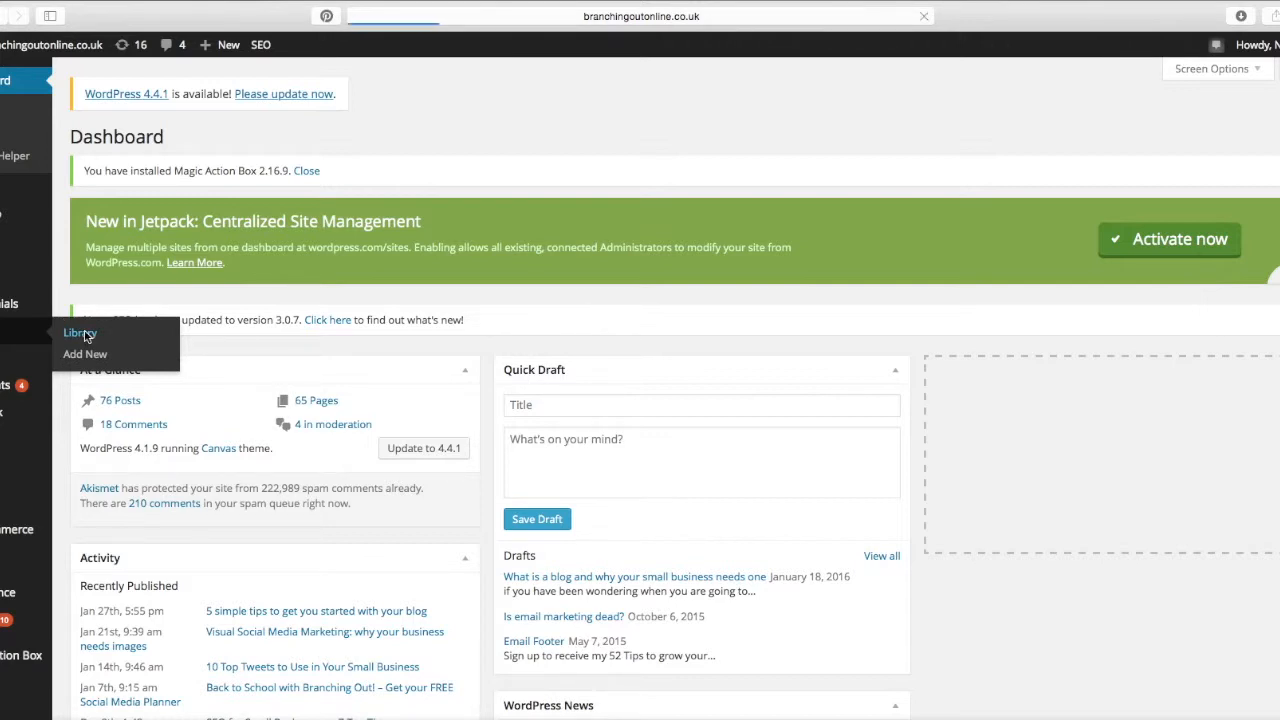
left_click(80, 332)
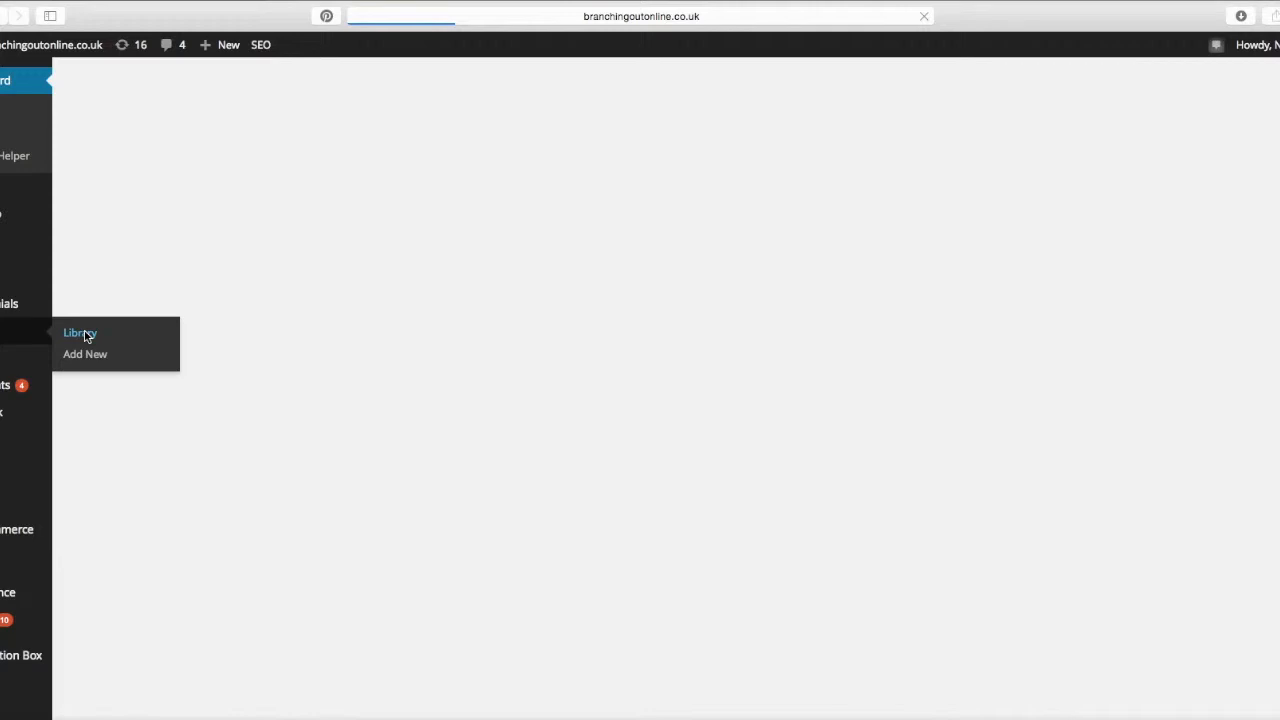
left_click(79, 333)
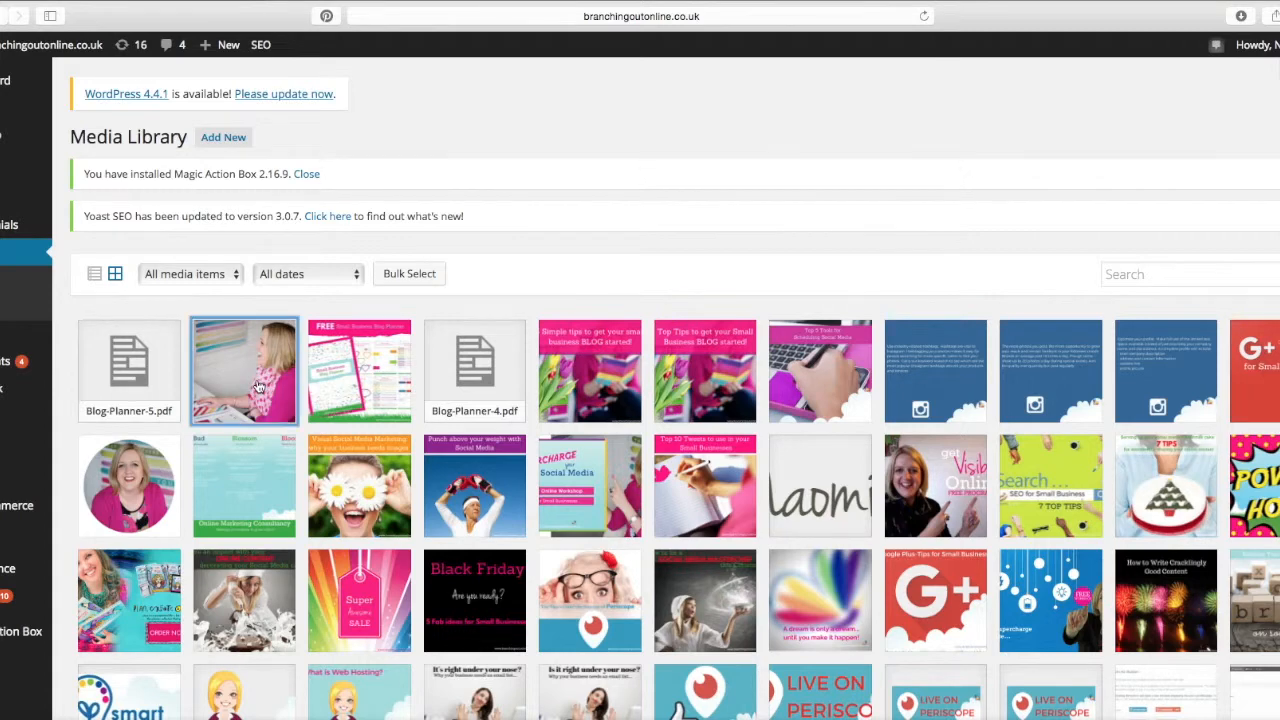
Open Attachment Details for the portrait photo of the woman smiling at her desk.
left_click(243, 371)
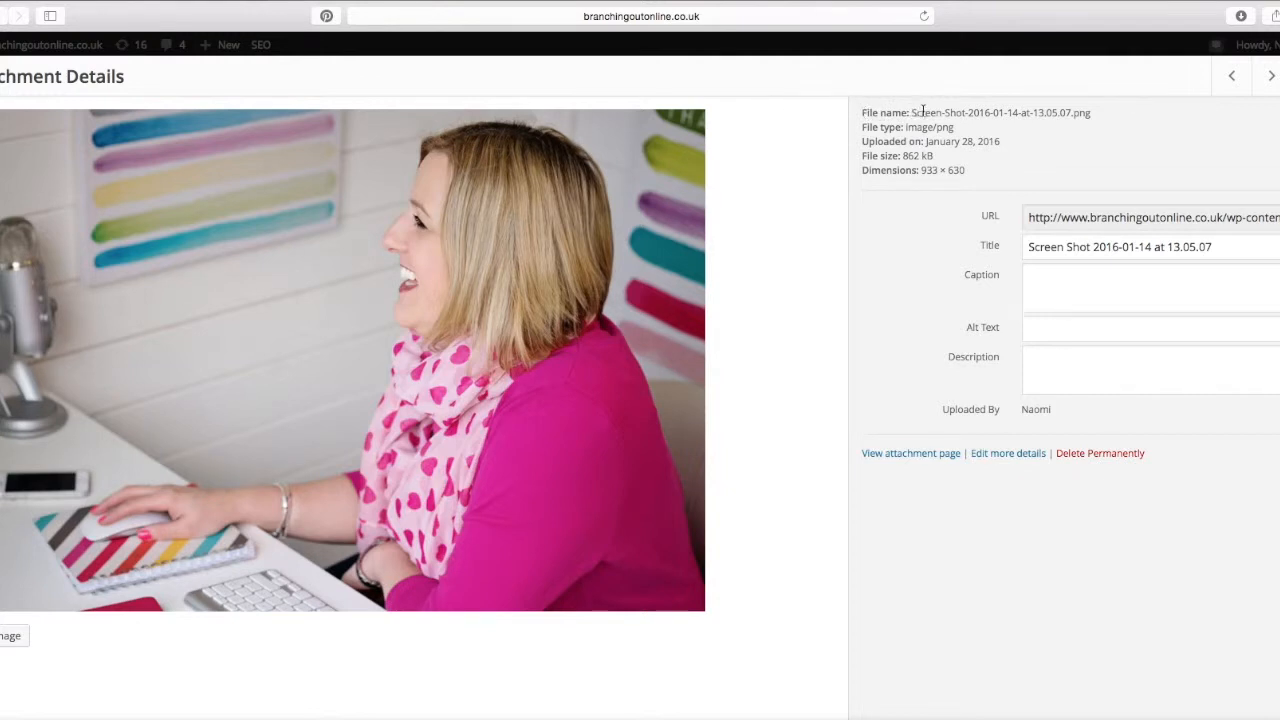
Replace the portrait photo's screenshot-style title with the person's full name.
triple_click(1119, 246)
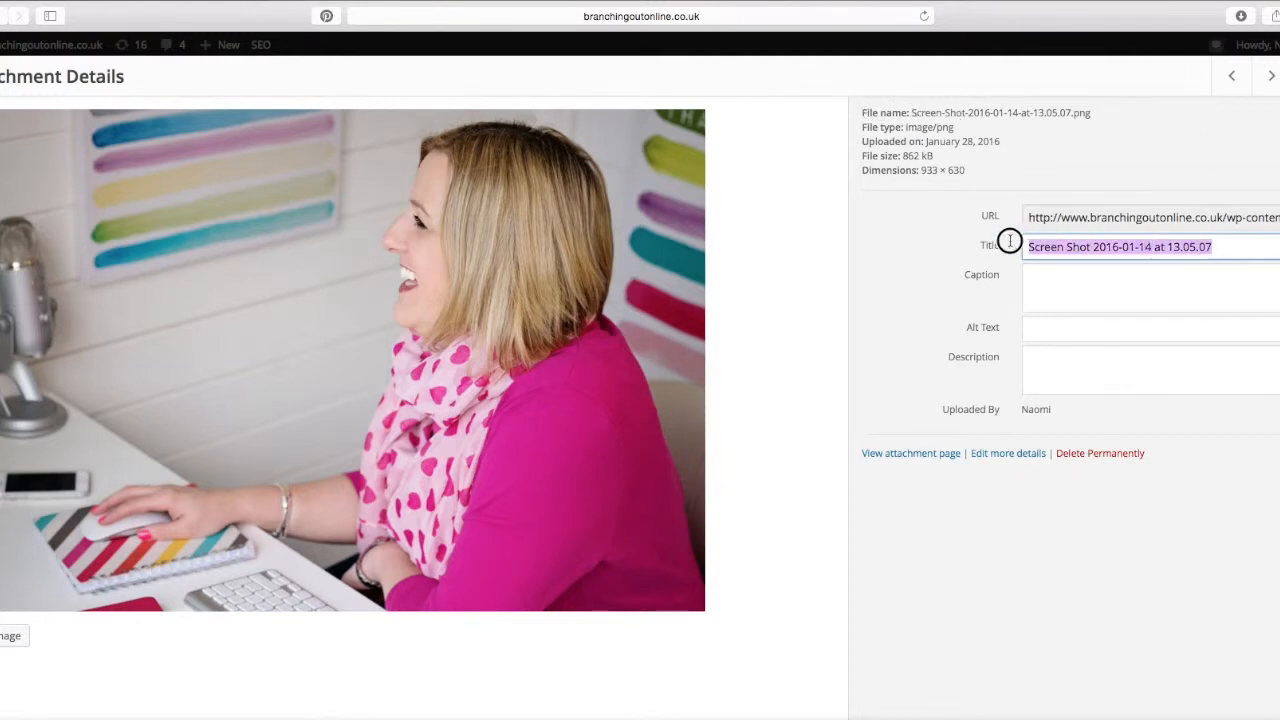
type("Naomi Gilmo")
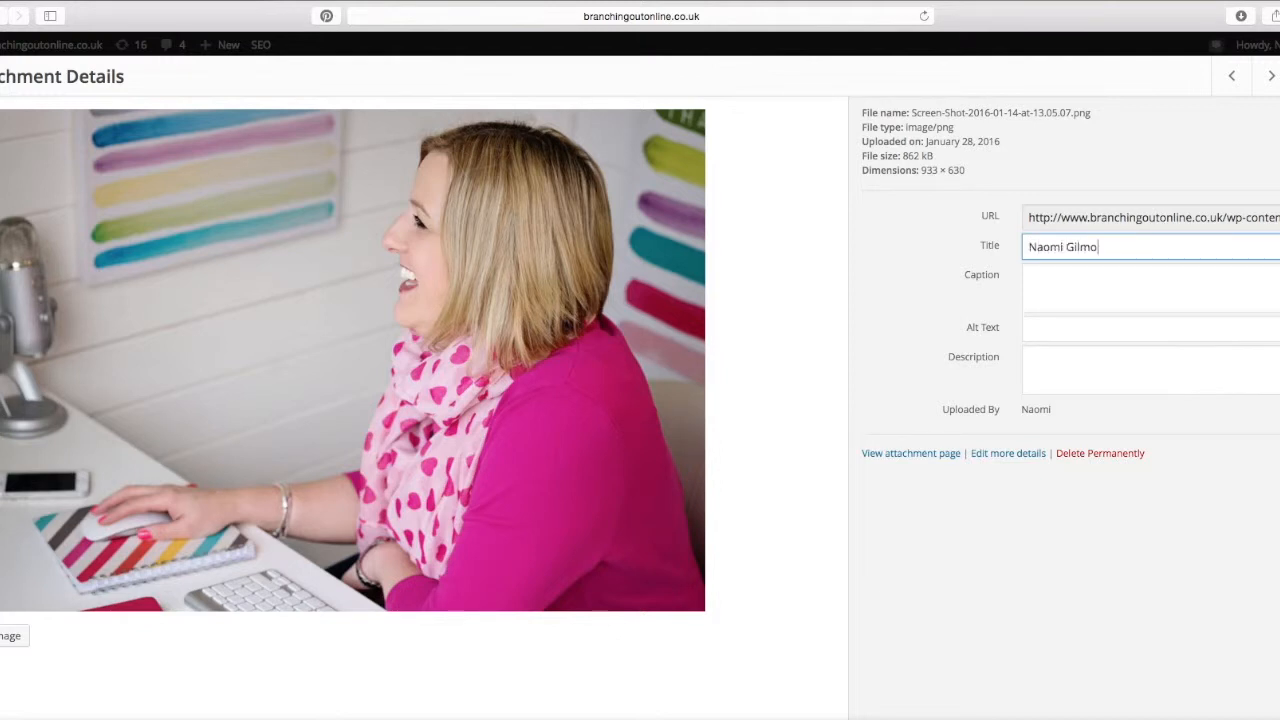
type("ur")
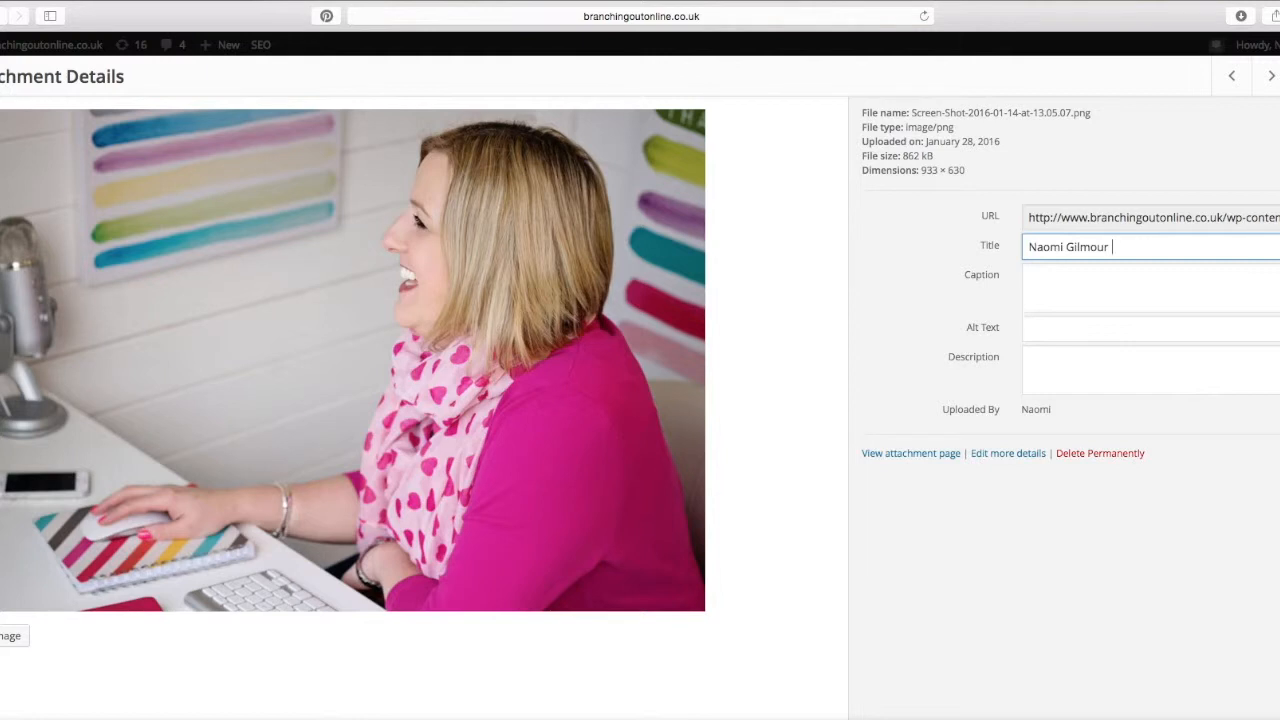
mouse_move(1163, 224)
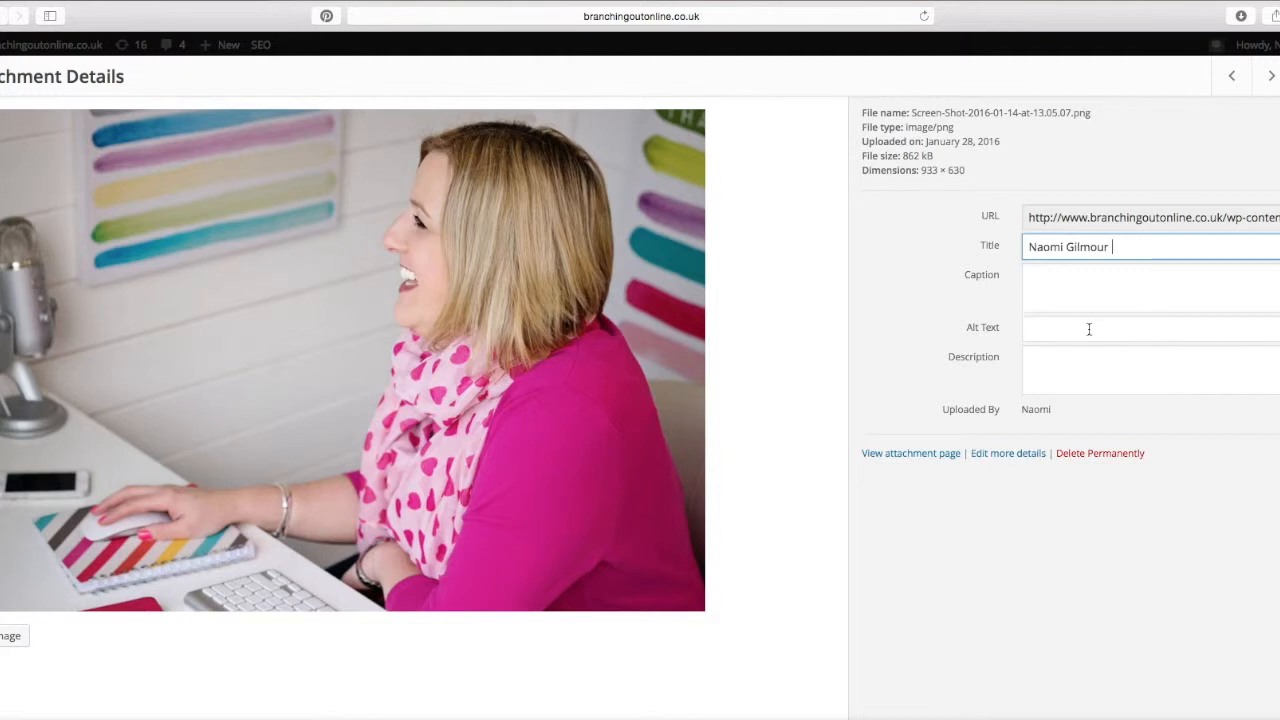
left_click(1120, 328)
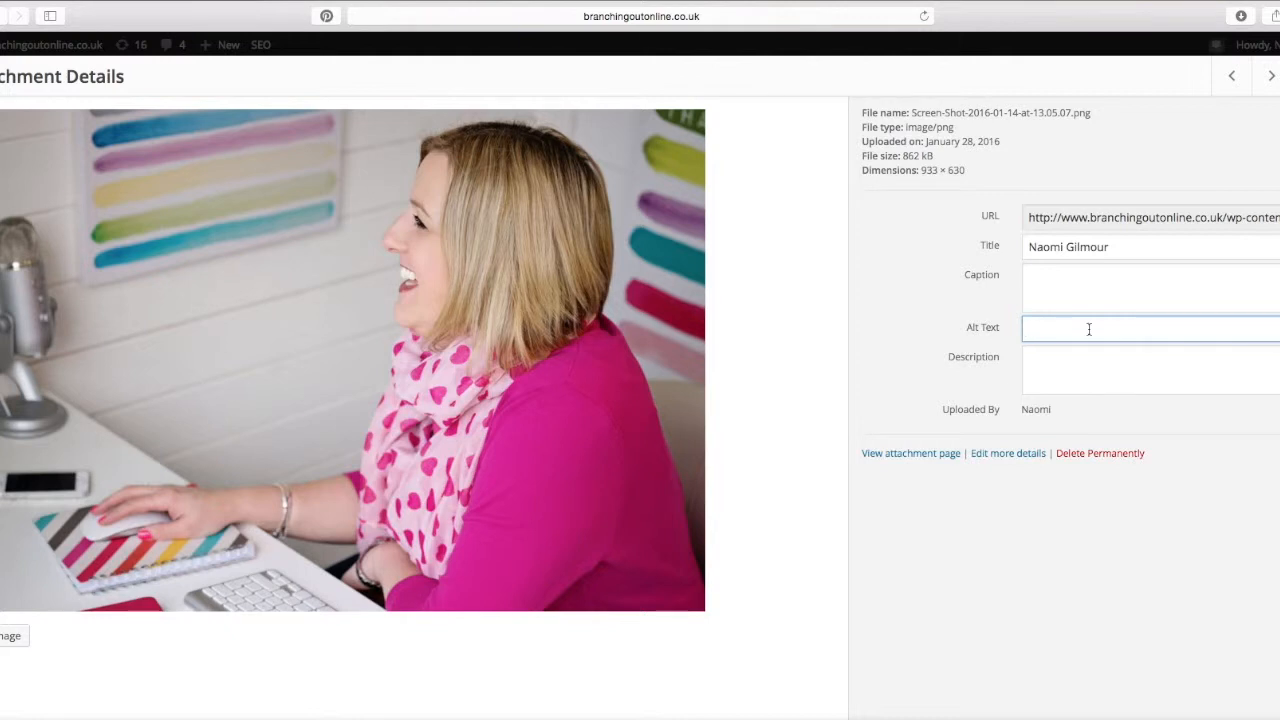
Enter portrait alt text naming Naomi as working at Branching Out.
type("Naomi Gilmo")
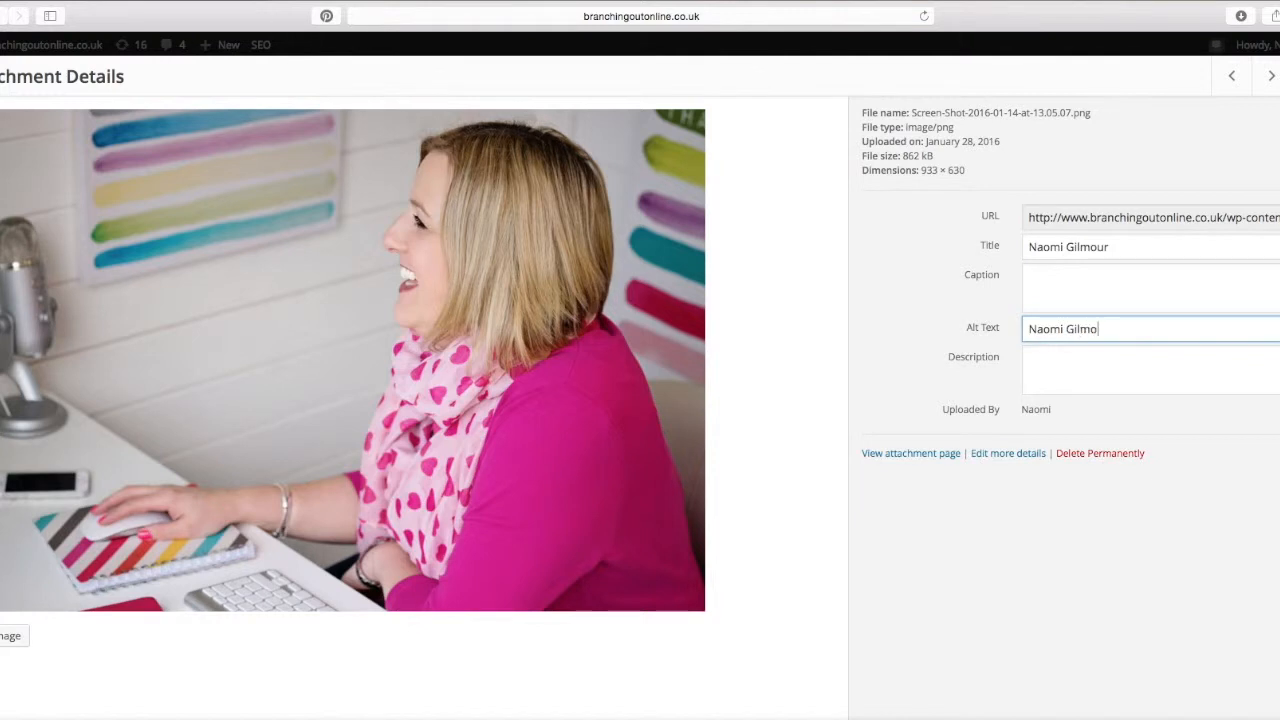
type("ur working")
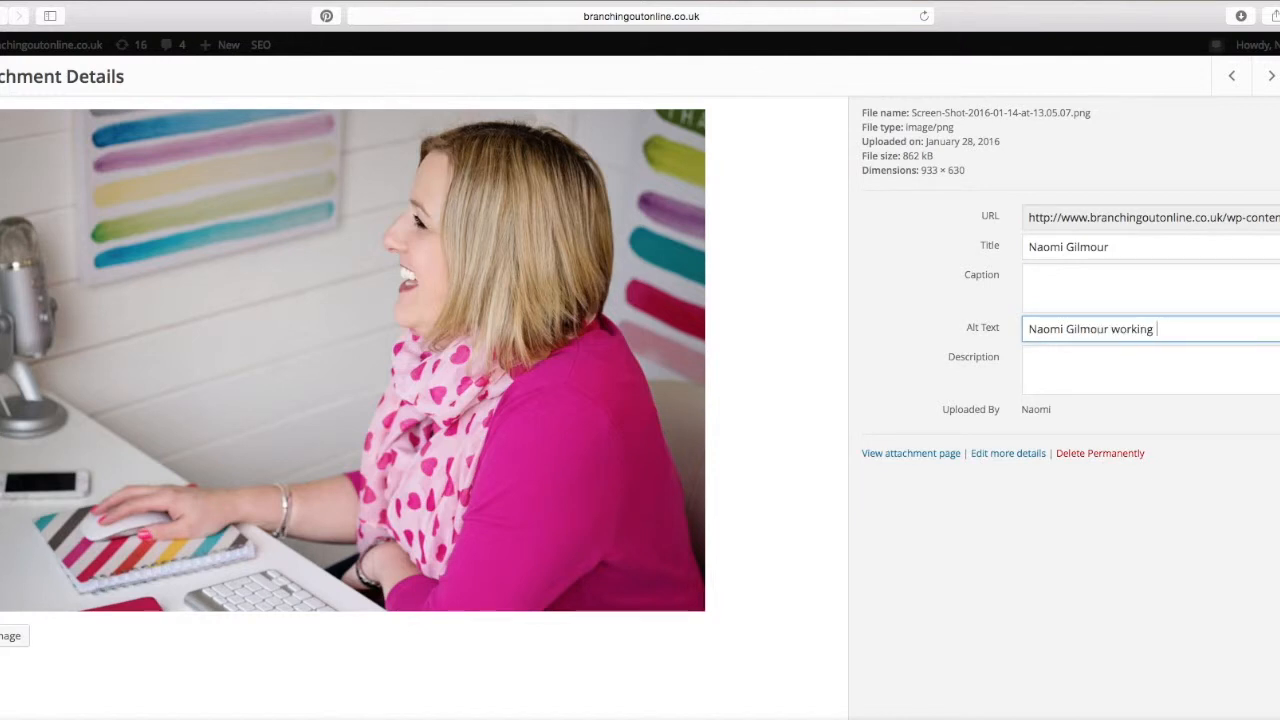
type("at Branchin")
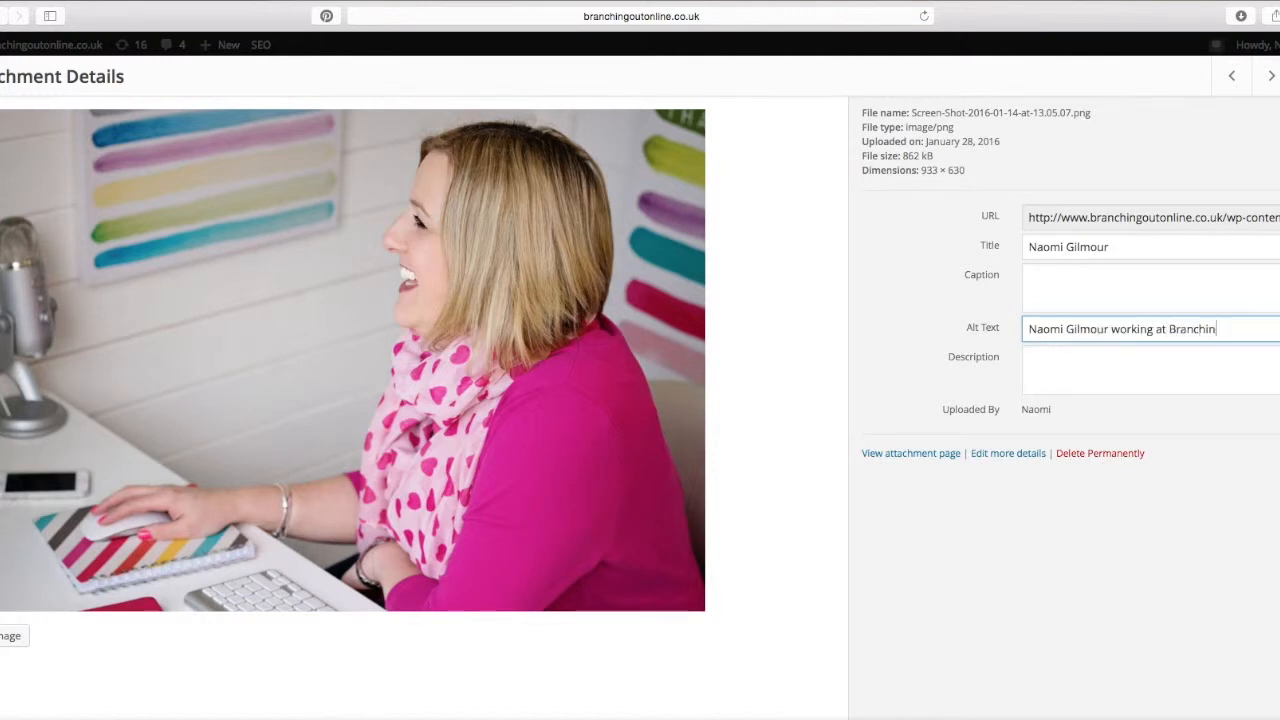
type("g Out")
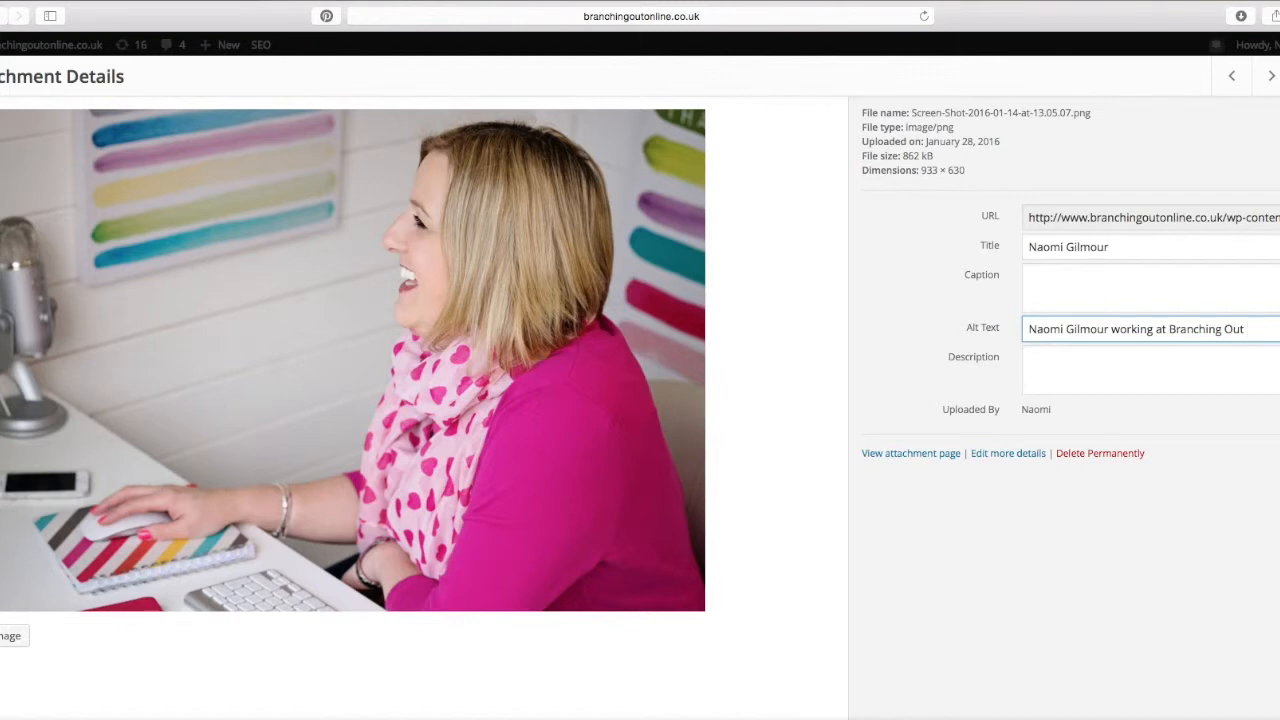
mouse_move(971, 384)
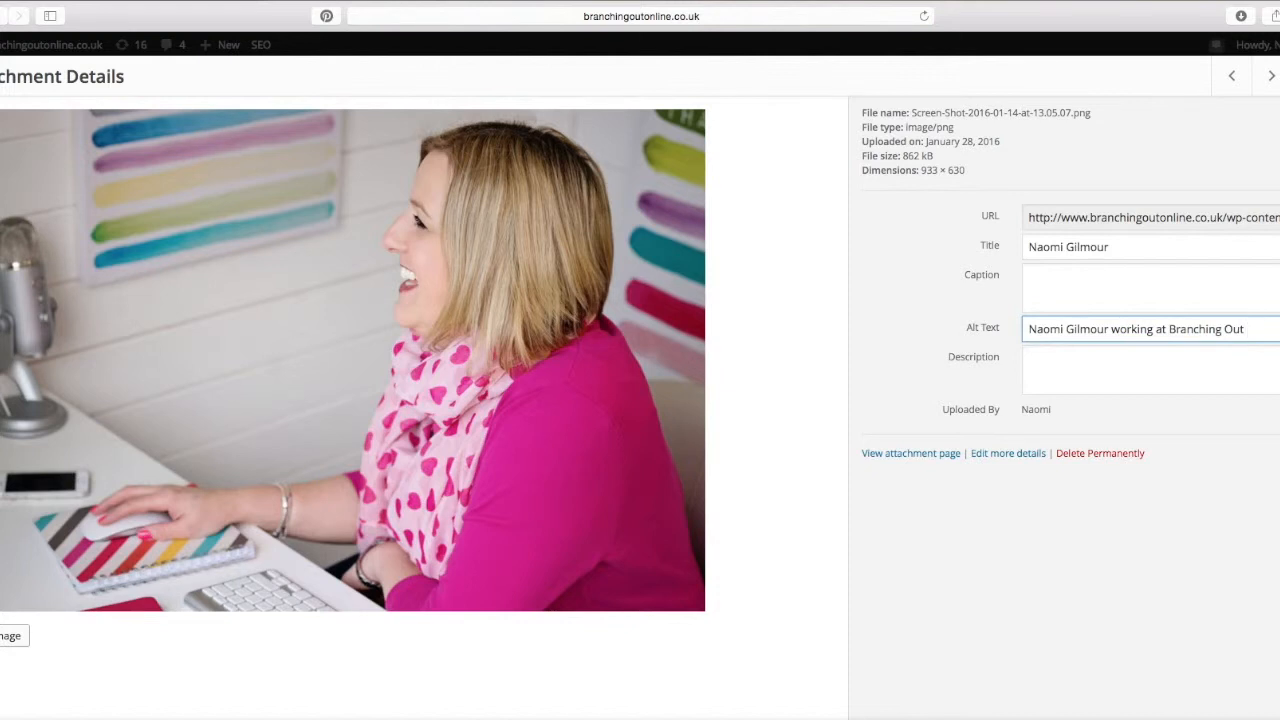
mouse_move(670, 627)
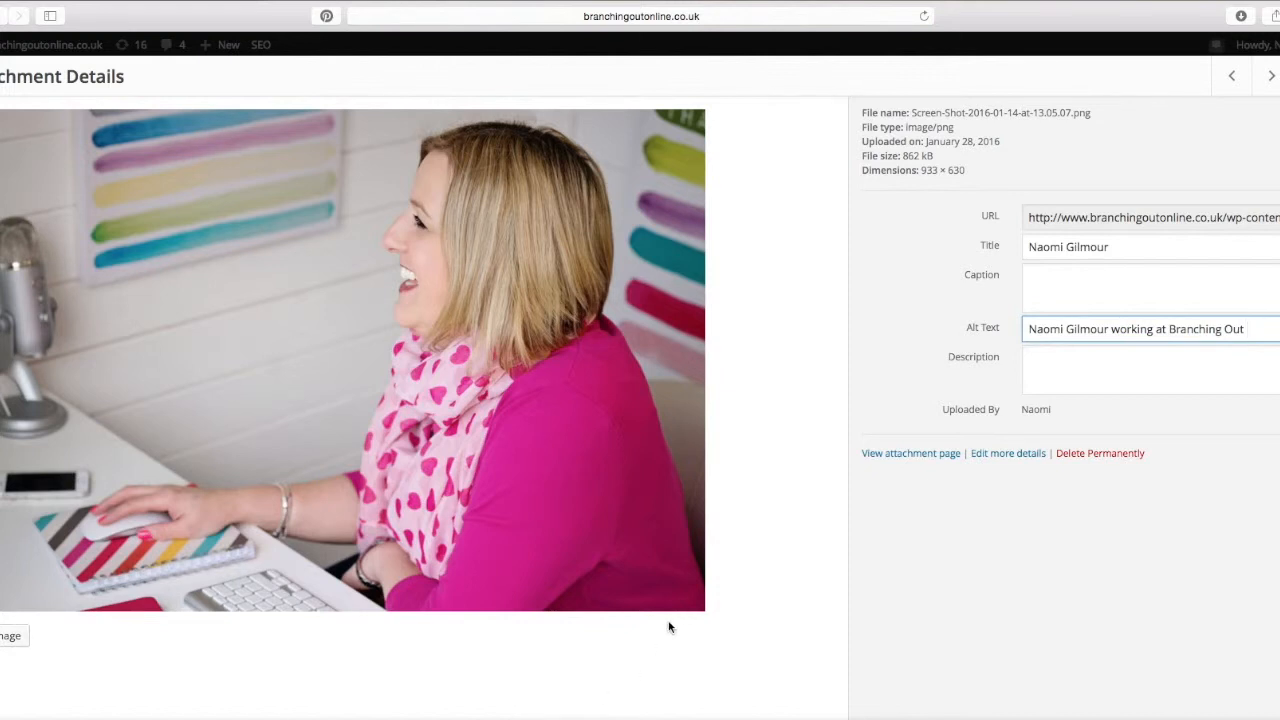
mouse_move(1128, 227)
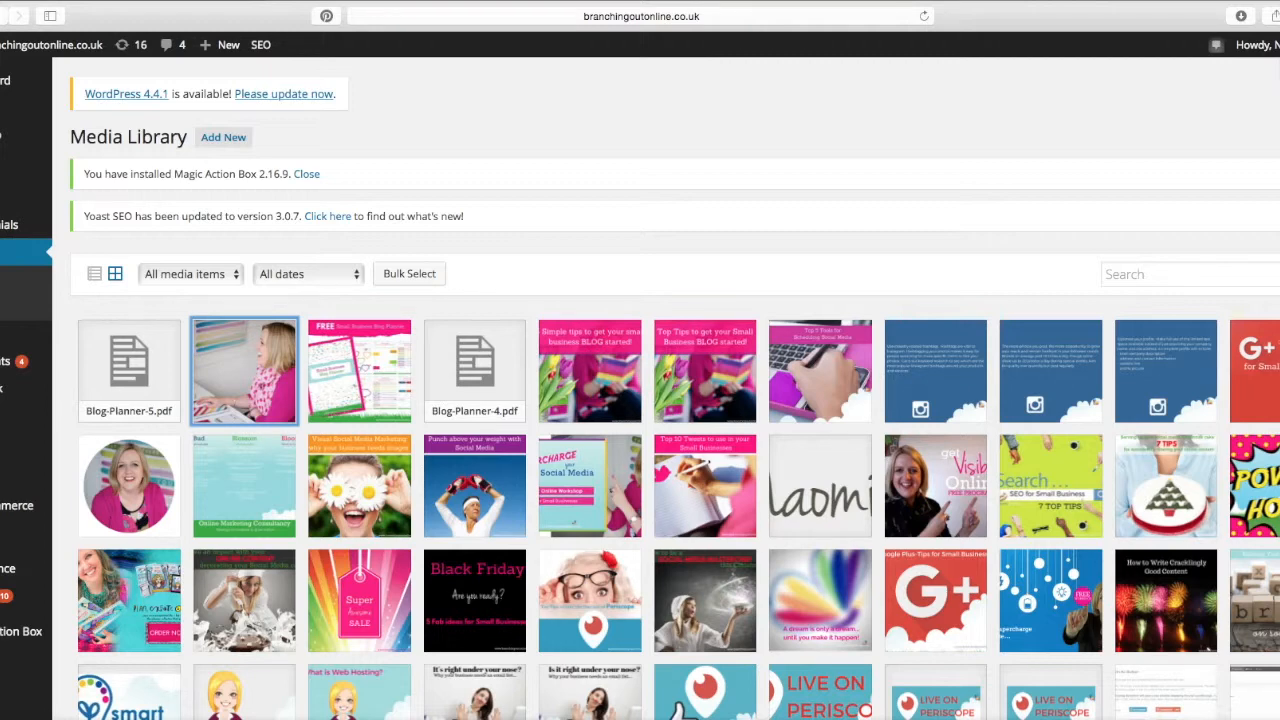
Open Attachment Details for the green 'SEO for Small Business' graphic.
left_click(1050, 485)
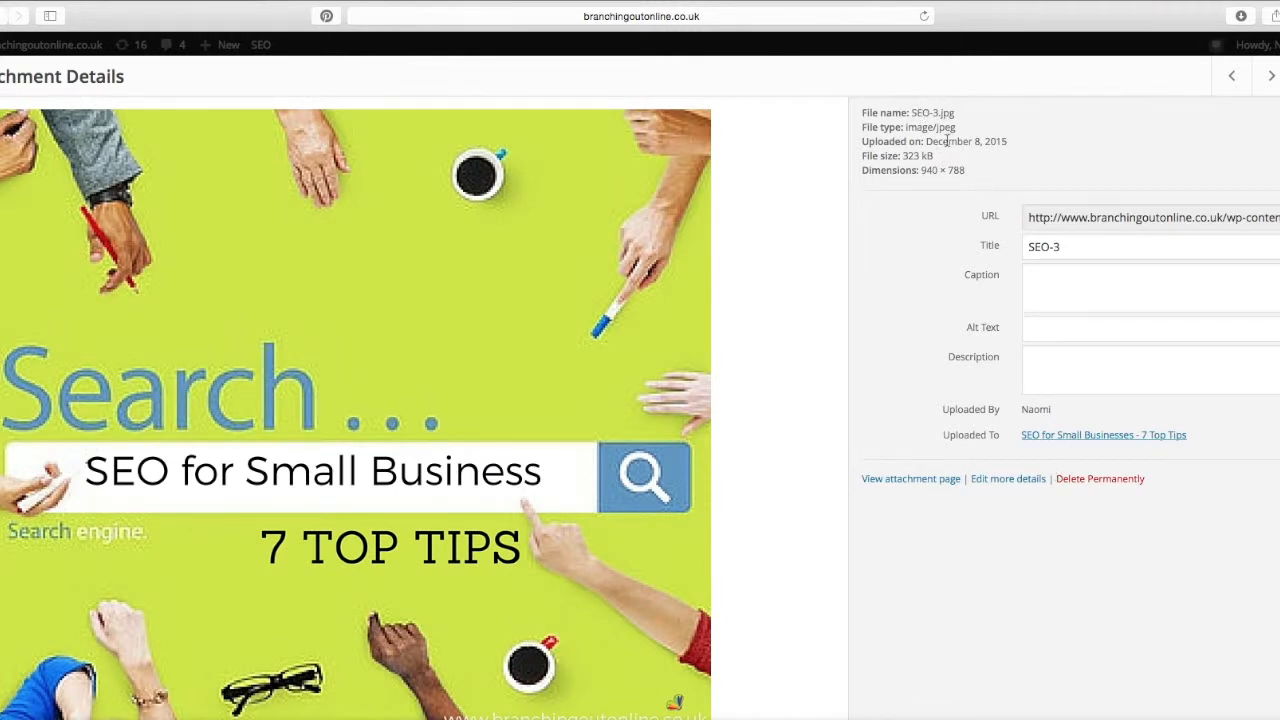
Retitle the SEO-3 graphic 'SEO Search Tips for Small Business'.
left_click(1150, 246)
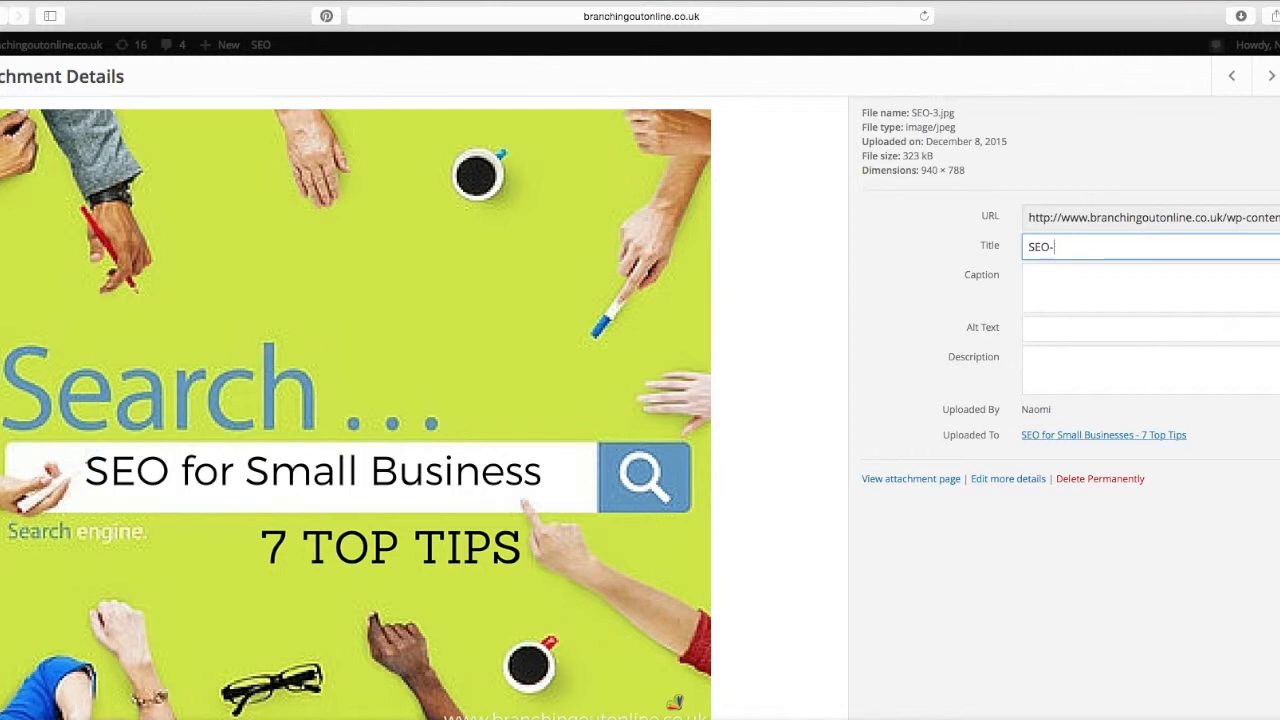
key("Backspace")
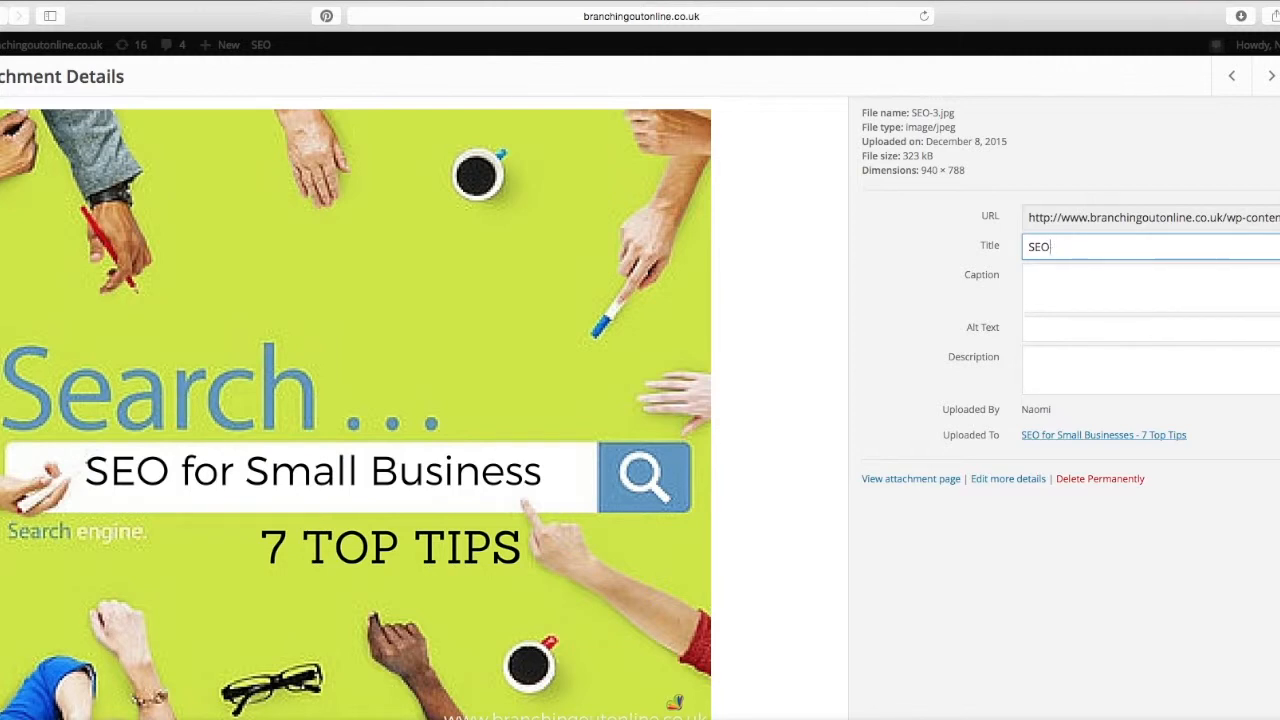
type("Search")
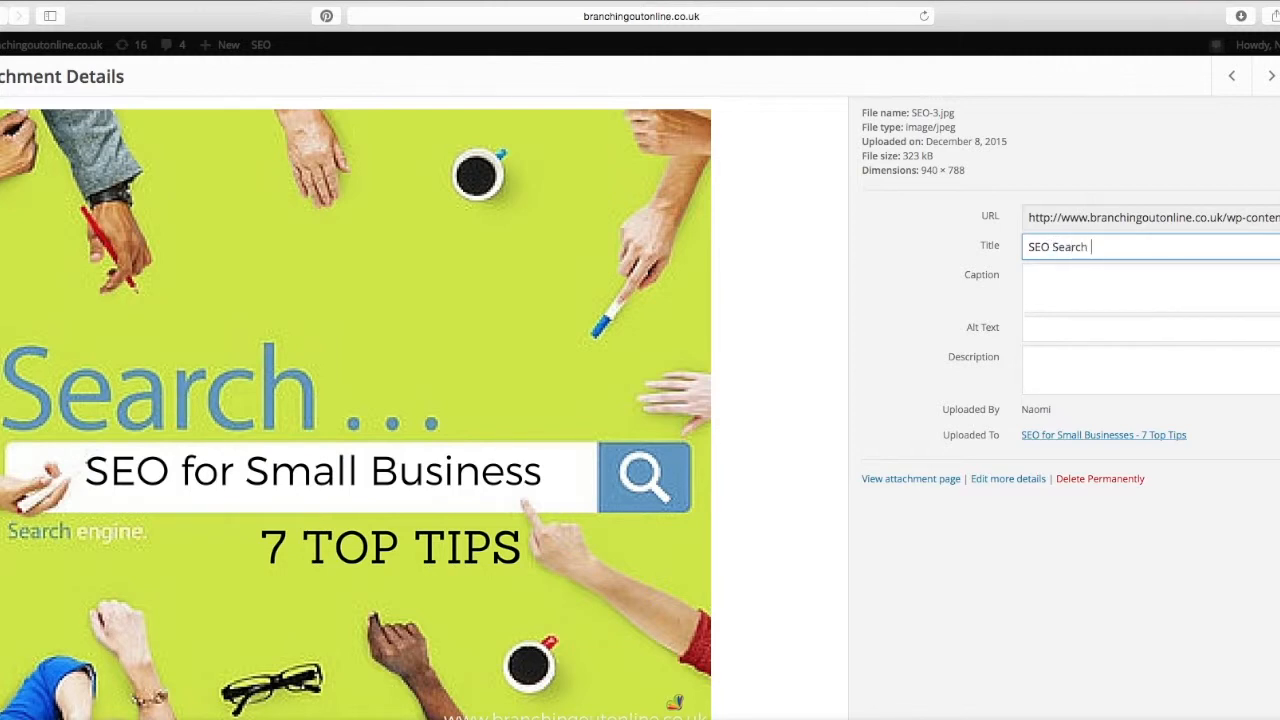
type("Tips for")
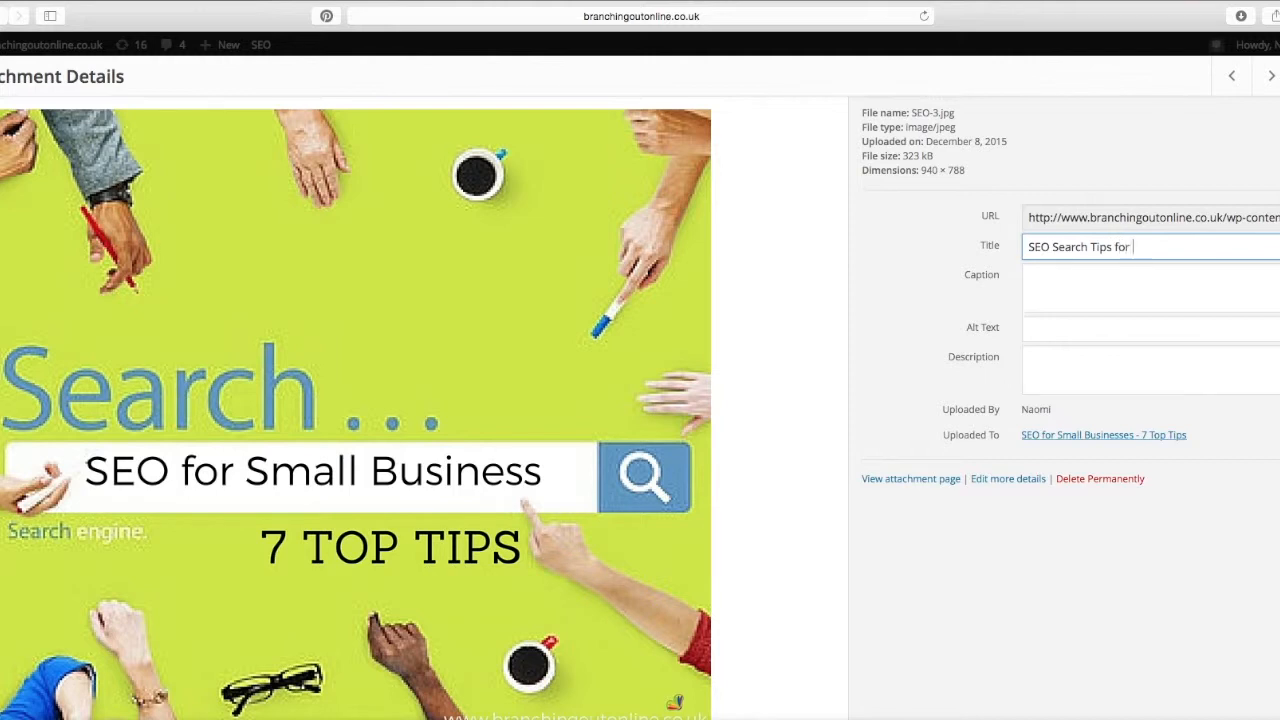
type("Small Busines")
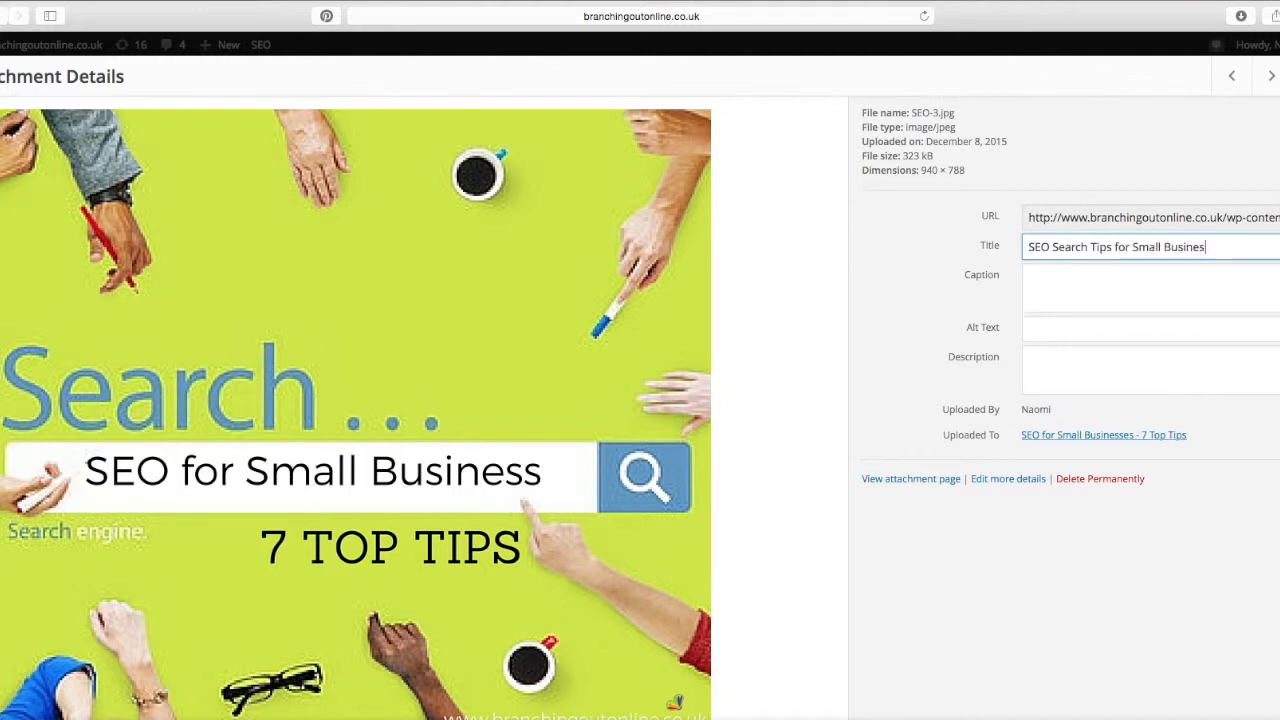
Set the graphic's alt text to 'Search Engine Optimisation for Small Business'.
left_click(1150, 328)
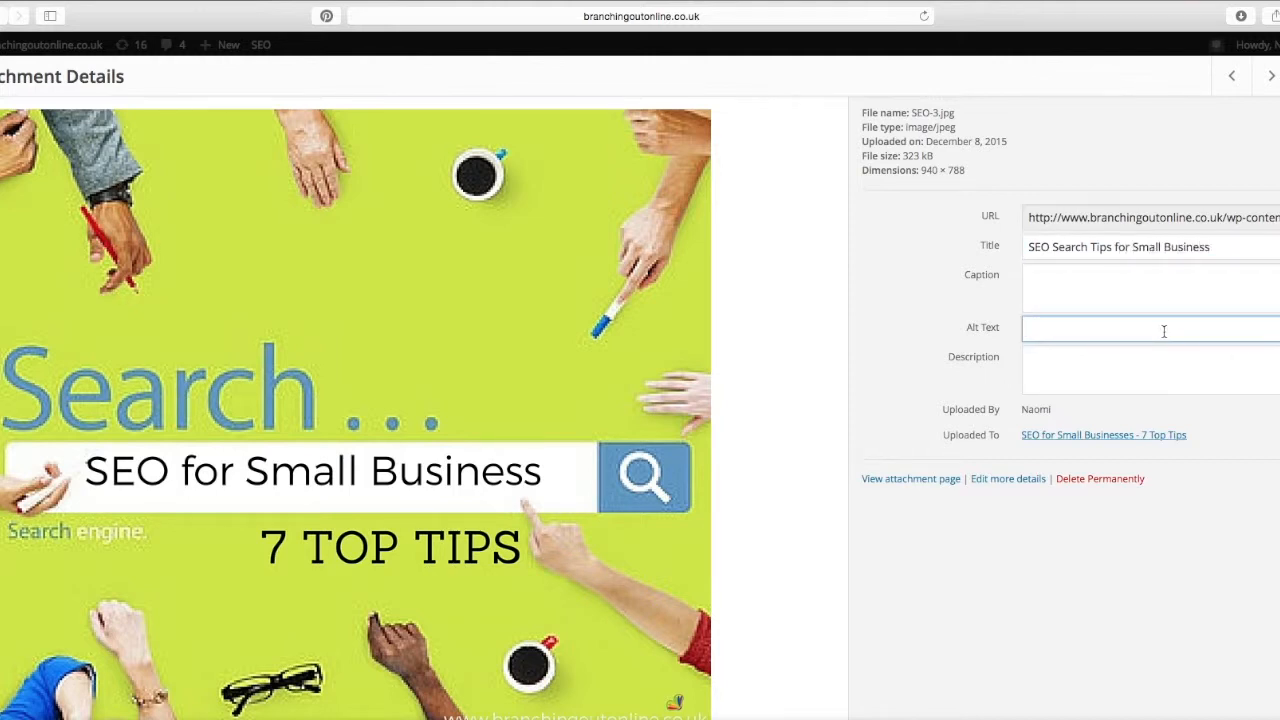
type("Search")
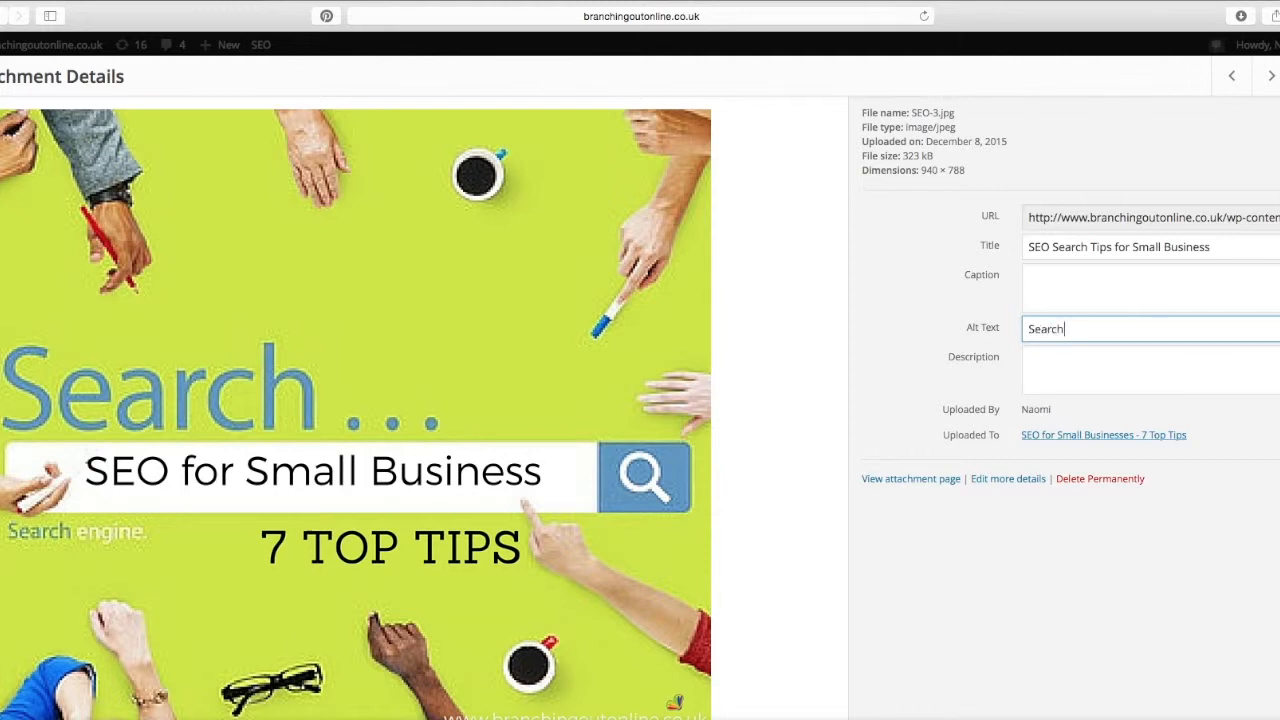
type("E")
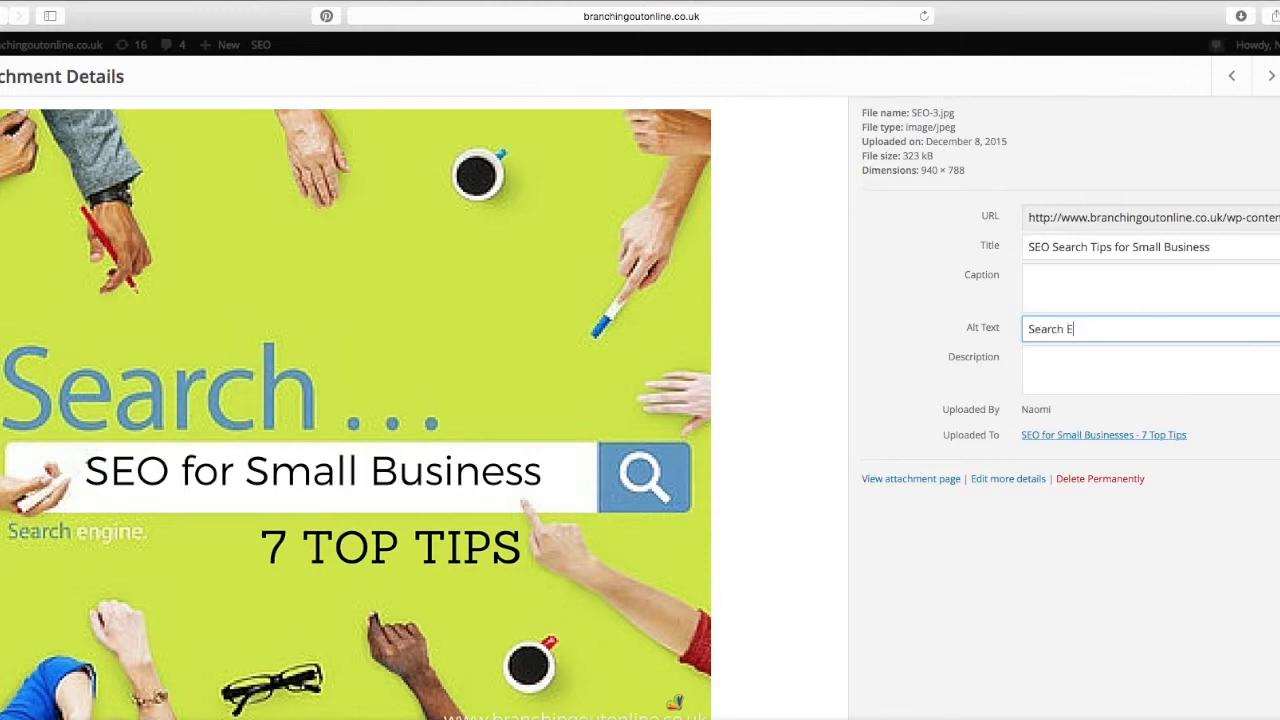
type("ngine Opt")
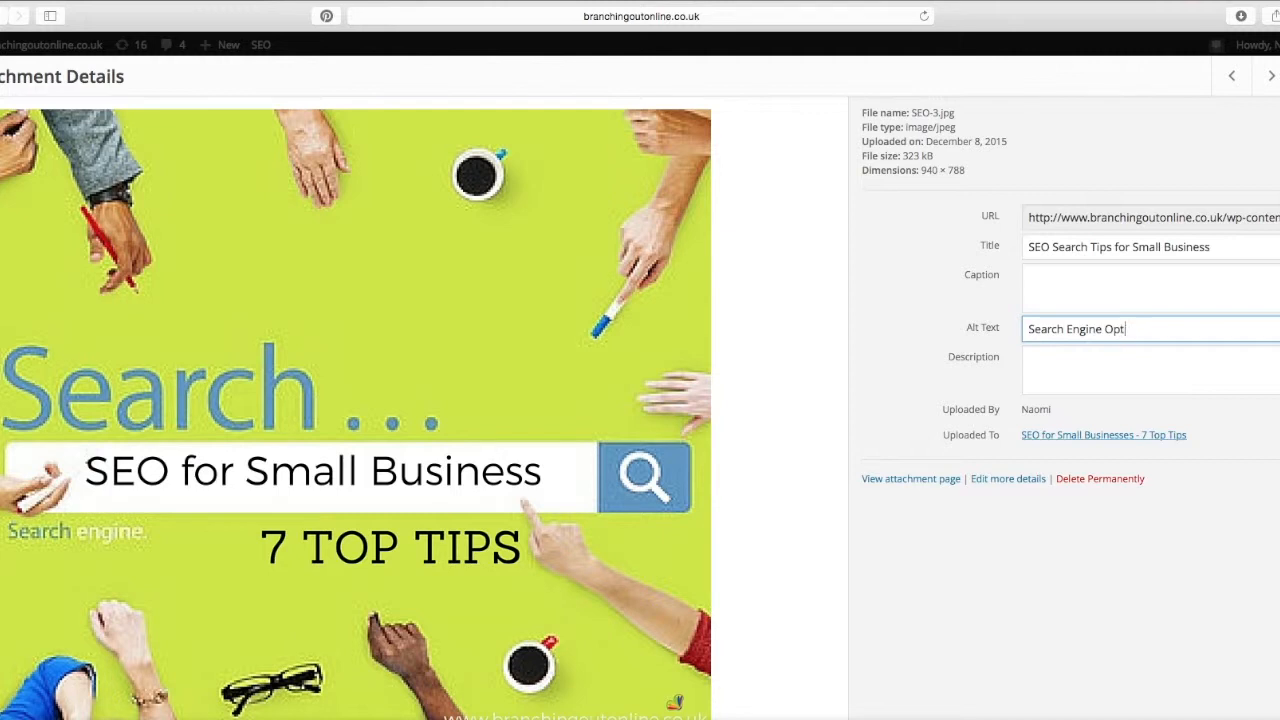
type("imisation f")
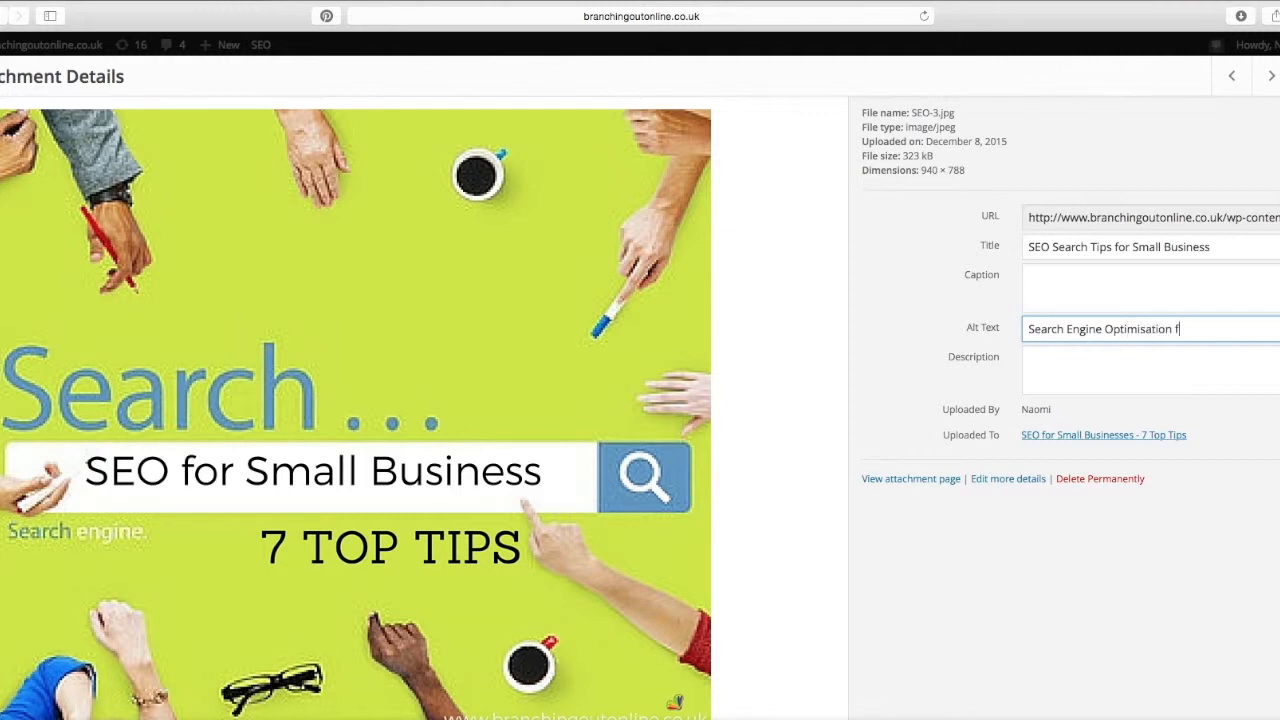
type("or Small B")
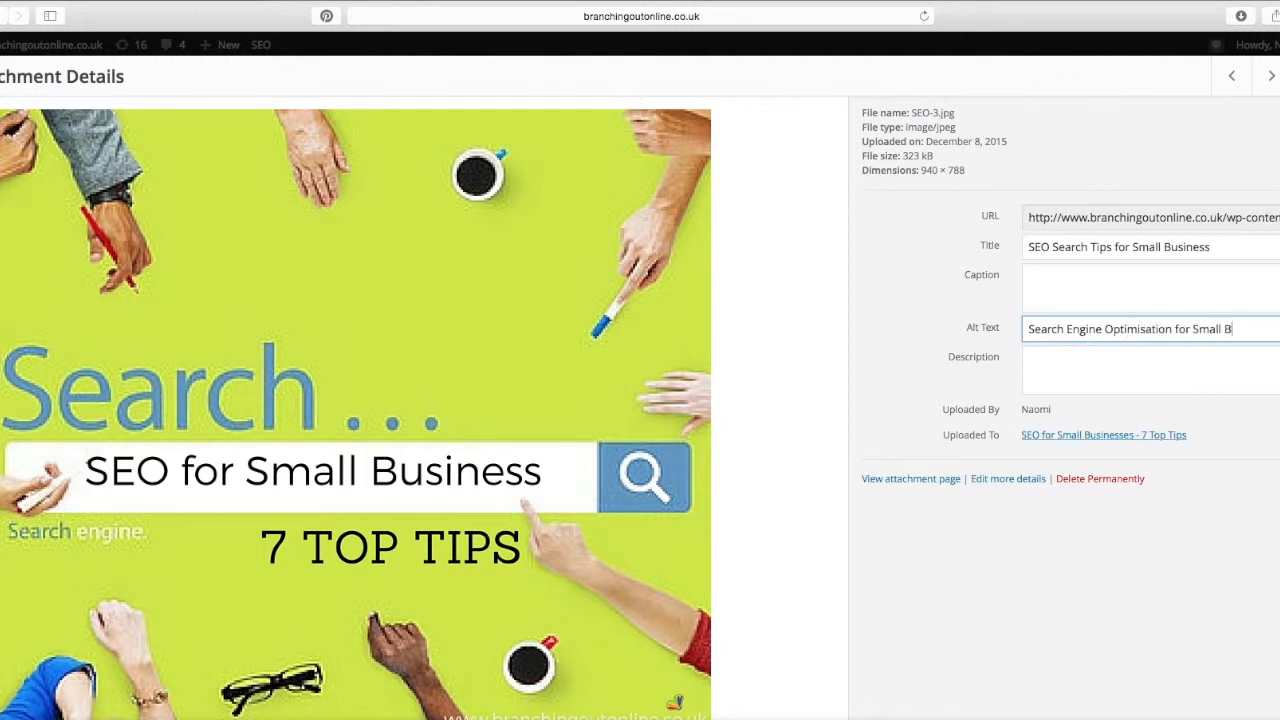